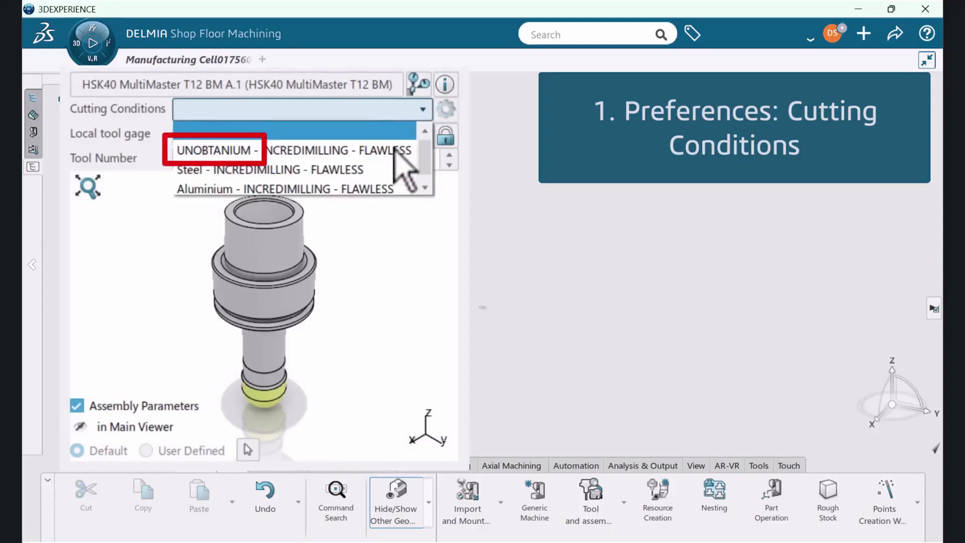
Pick the UNOBTANIUM cutting condition in the operation's Cutting Conditions dropdown
left_click(216, 151)
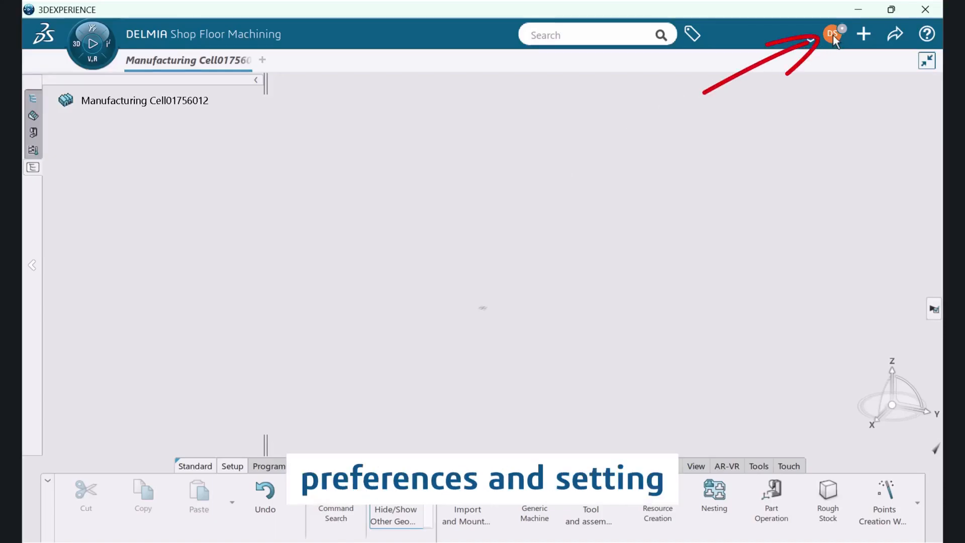
Reach Feeds & Speeds Configuration in preferences, listing UNOBTANIUM, INCREDIMILLING and FLAWLESS entries
left_click(831, 34)
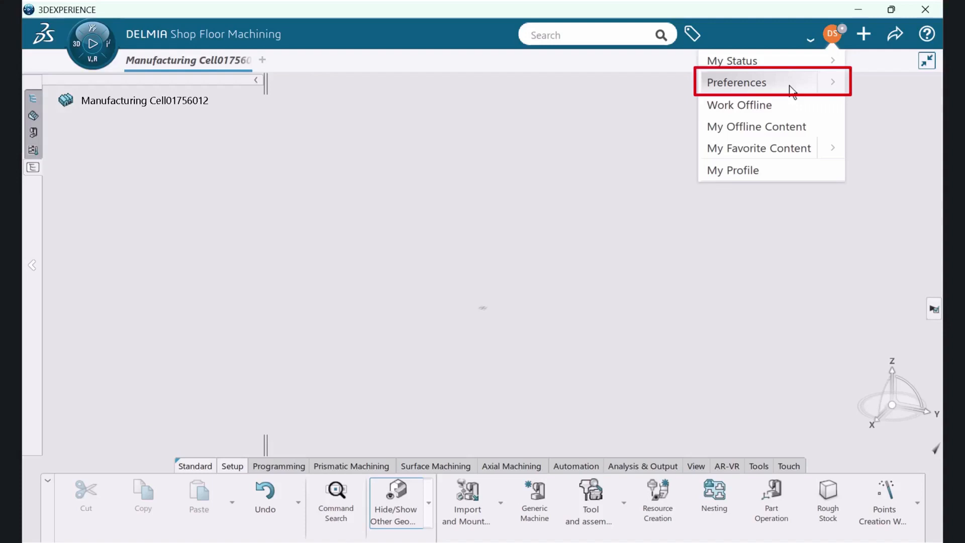
left_click(735, 82)
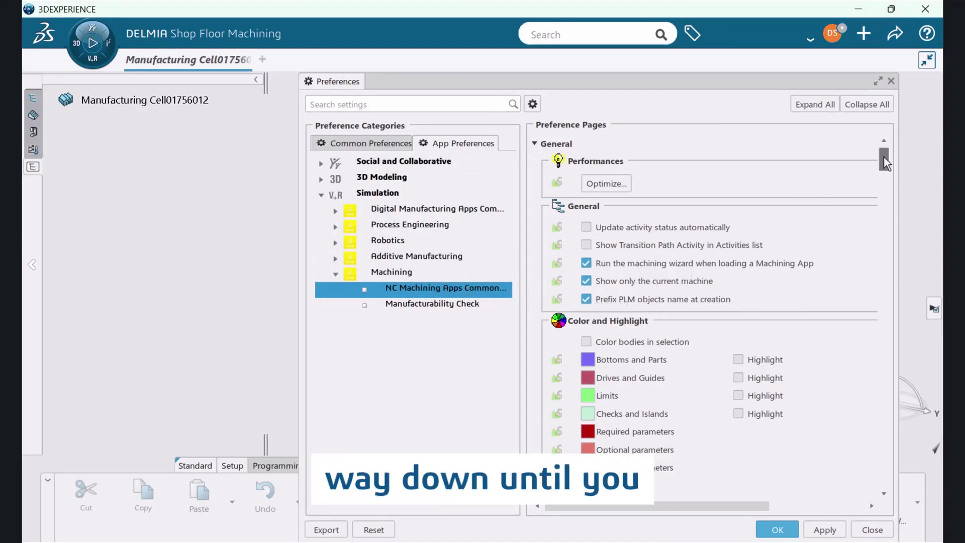
scroll("down", 3)
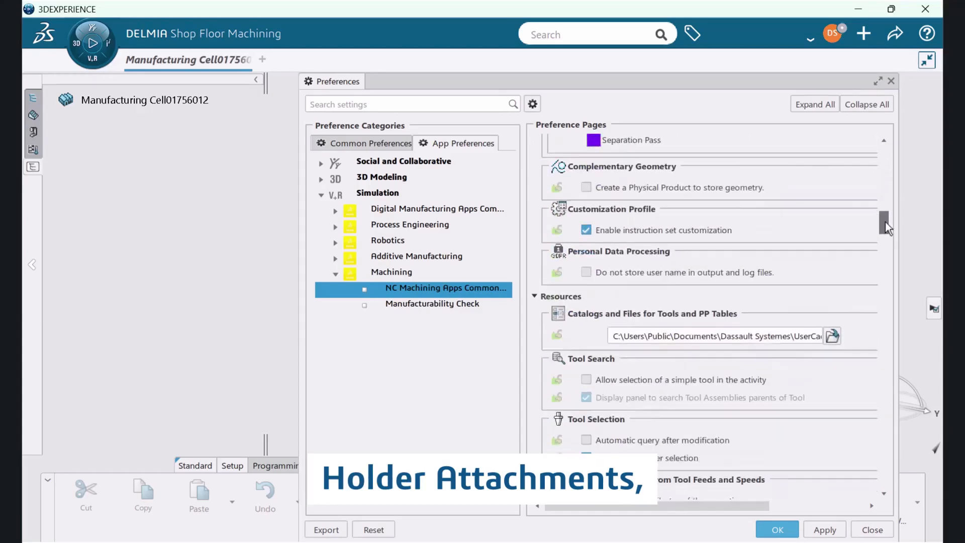
scroll("down", 3)
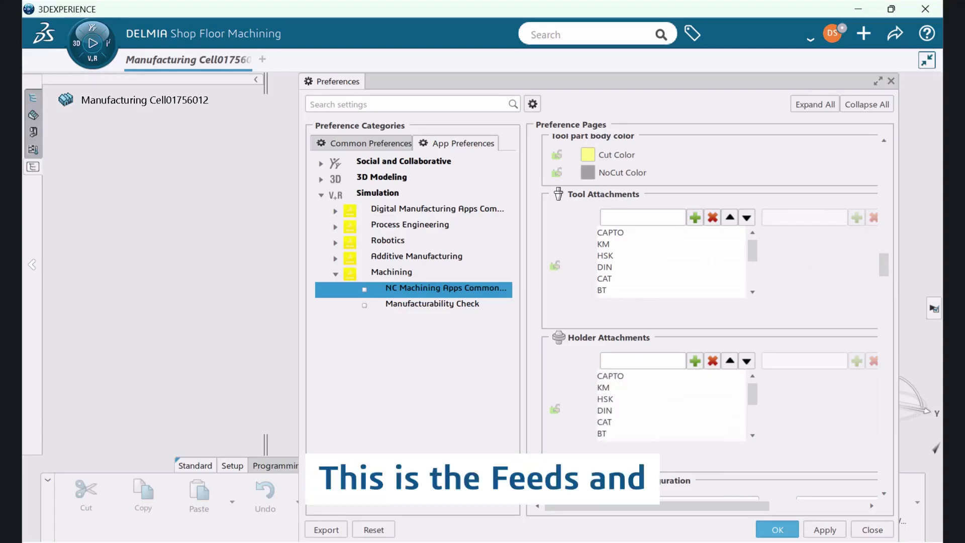
scroll("down", 3)
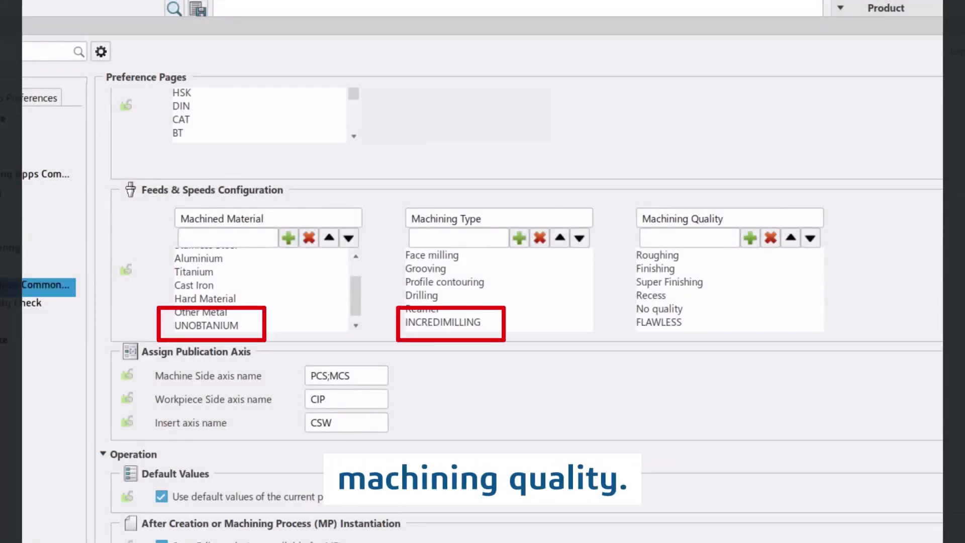
Set the tool's material to UNOBTANIUM and machining type to INCREDIMILLING, then apply that condition to Prismatic roughing
left_click(658, 321)
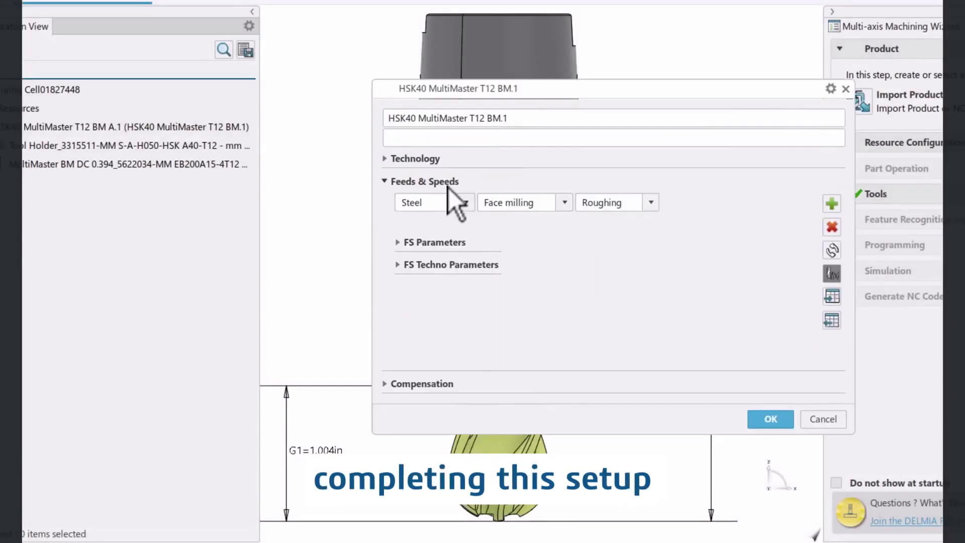
left_click(434, 202)
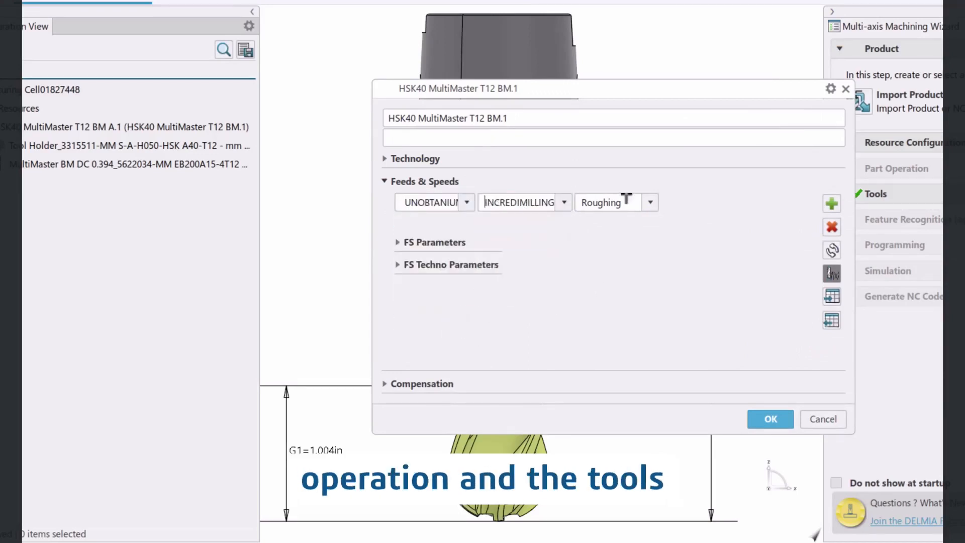
left_click(649, 202)
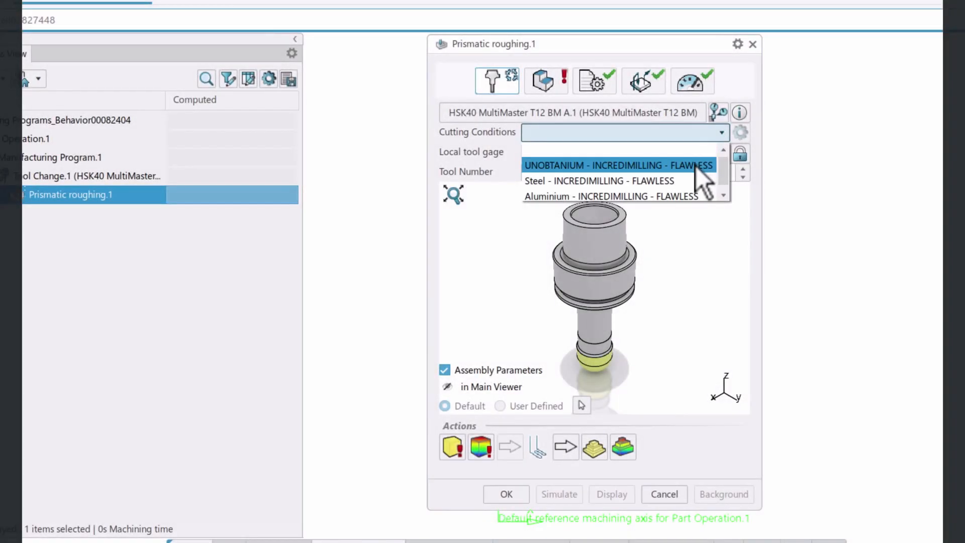
left_click(617, 164)
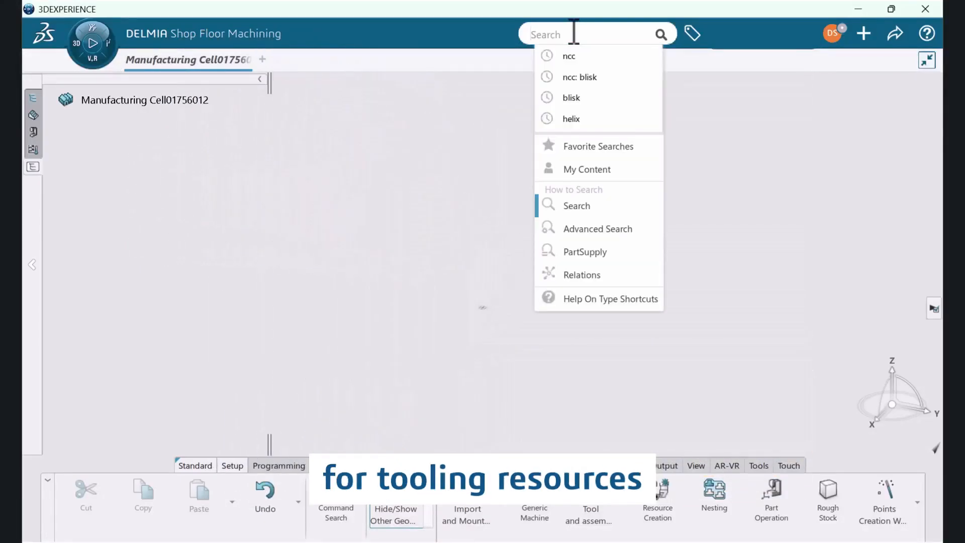
Search 3DEXPERIENCE for 'NCT' tooling components
type("NCT")
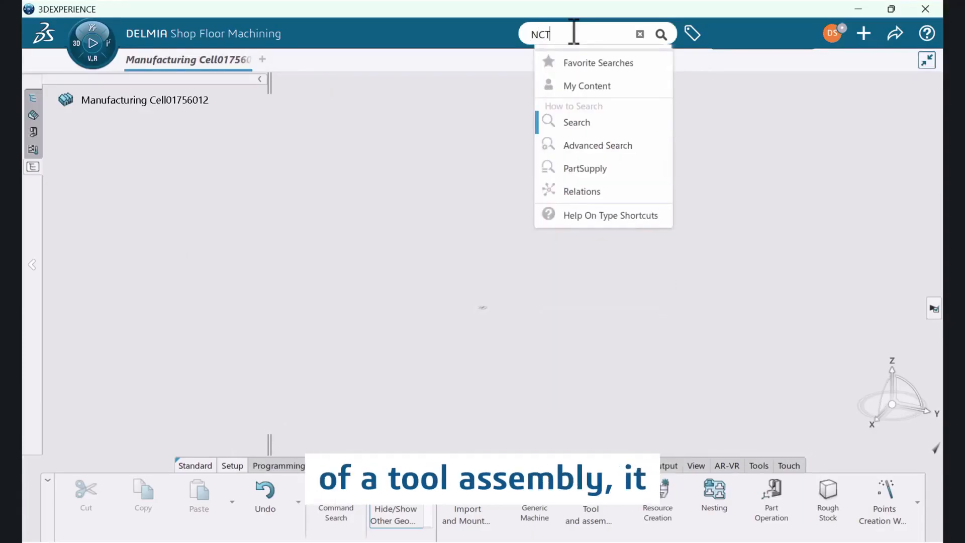
left_click(660, 34)
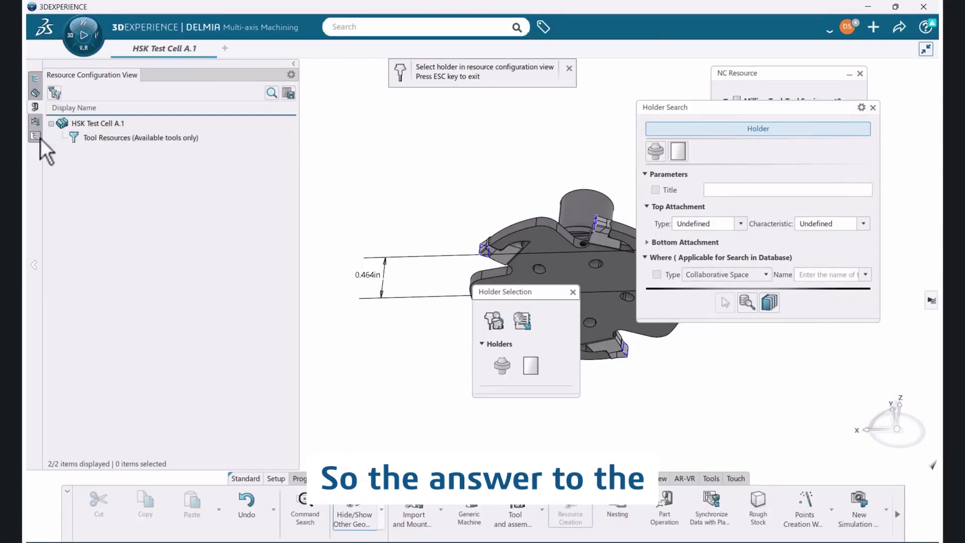
Expand Tool Resources in the HSK Test Cell's Resource Configuration View
left_click(65, 138)
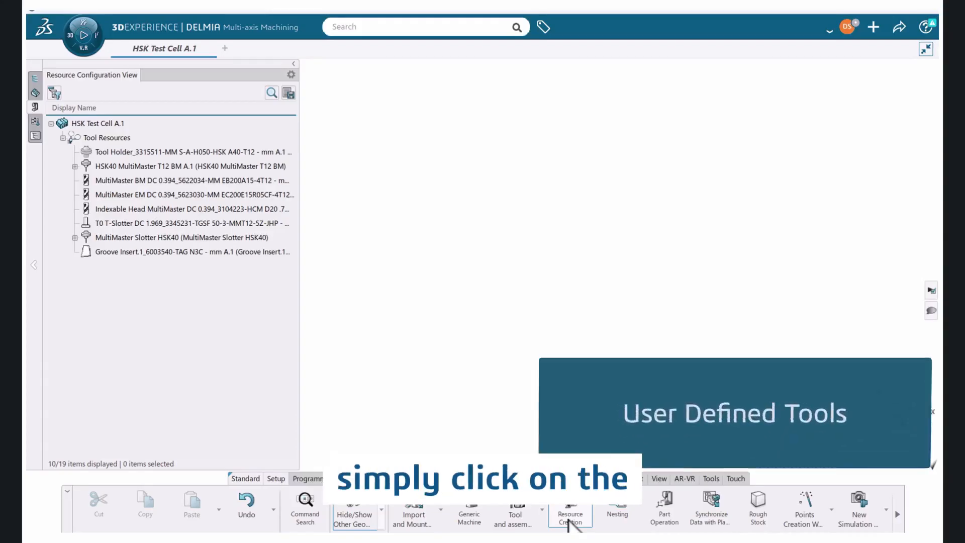
Create a milling tool assembly, confirm the end mill geometry, and add a holder component above it
left_click(568, 510)
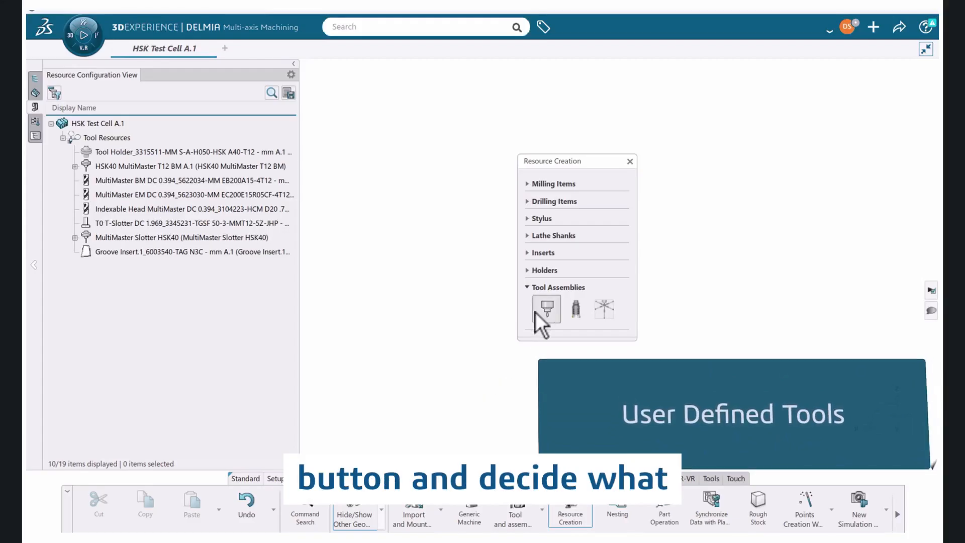
left_click(546, 309)
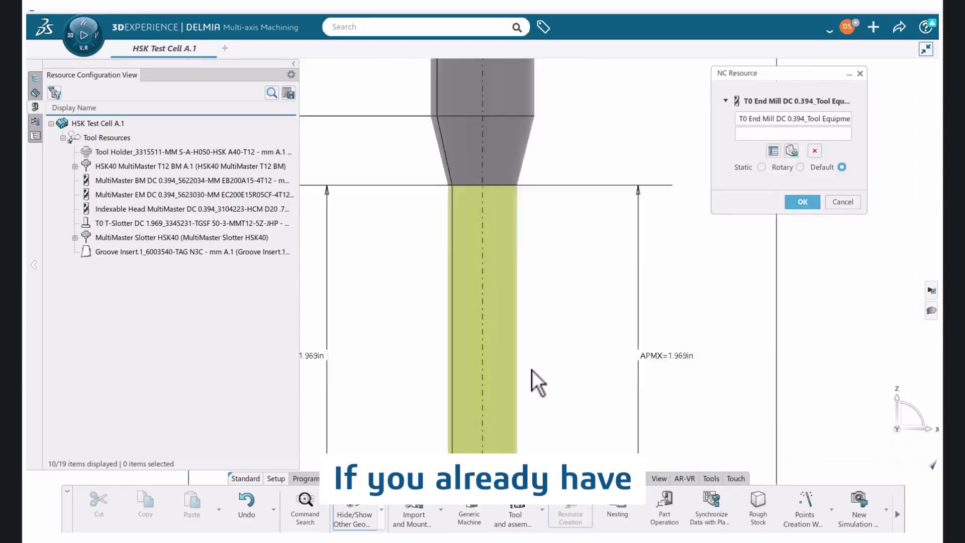
left_click(773, 150)
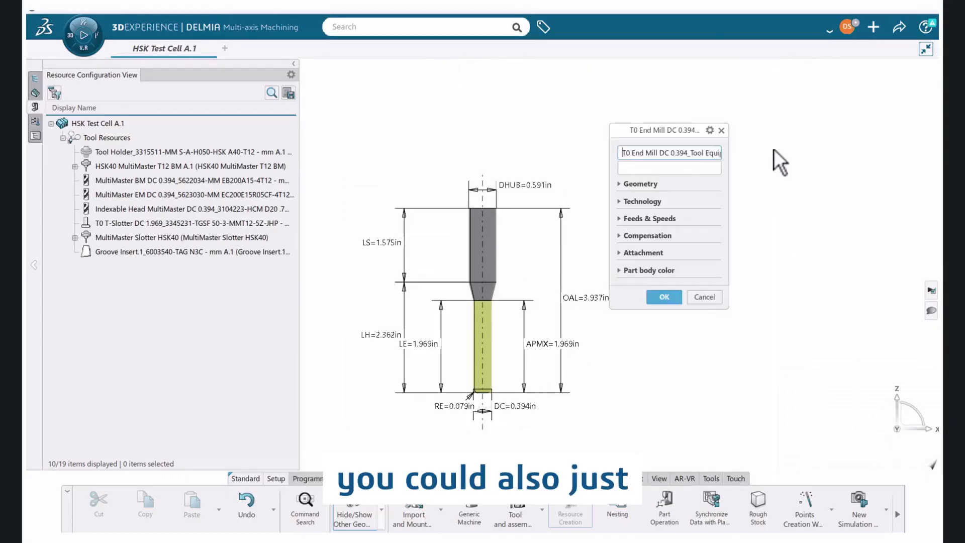
left_click(639, 183)
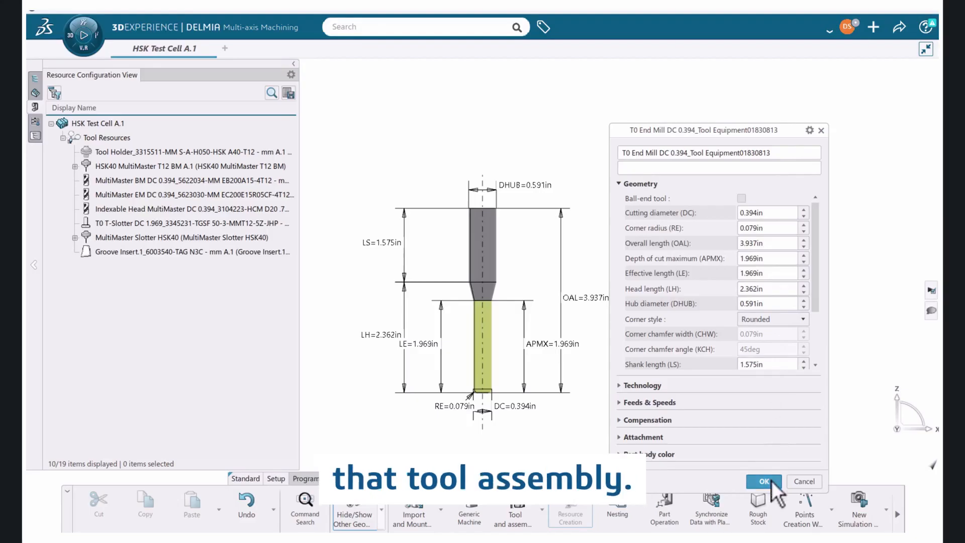
left_click(763, 481)
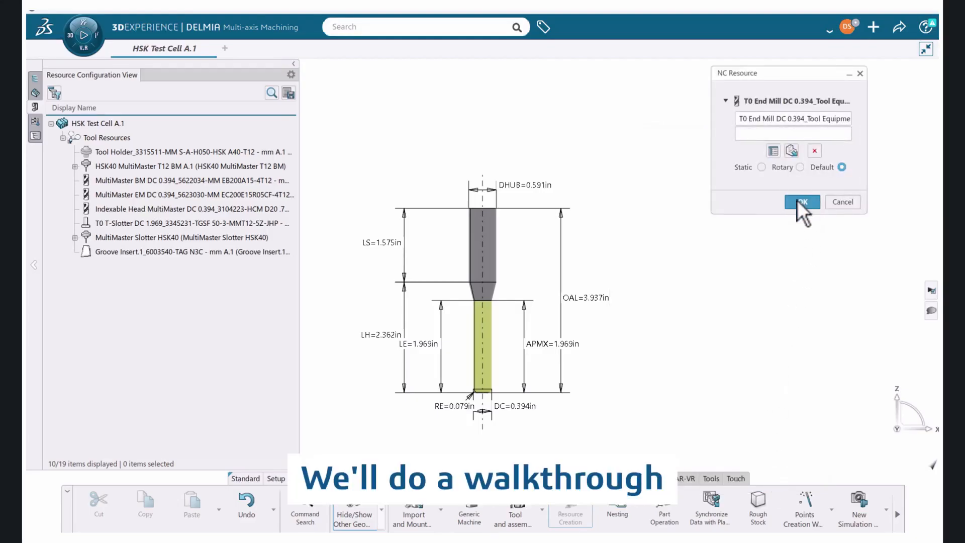
left_click(801, 202)
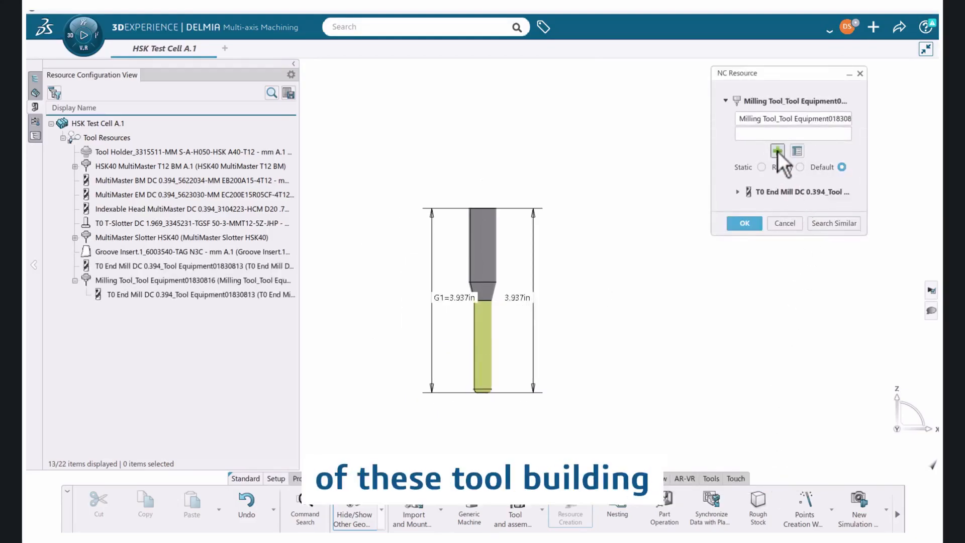
left_click(777, 150)
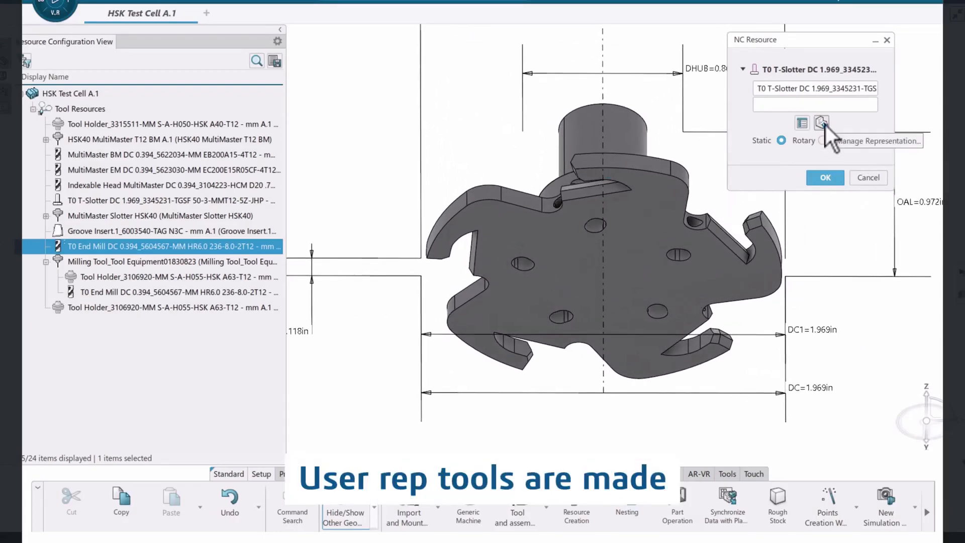
Review the T-Slotter's generated rotary representation in Manage Representation
left_click(821, 122)
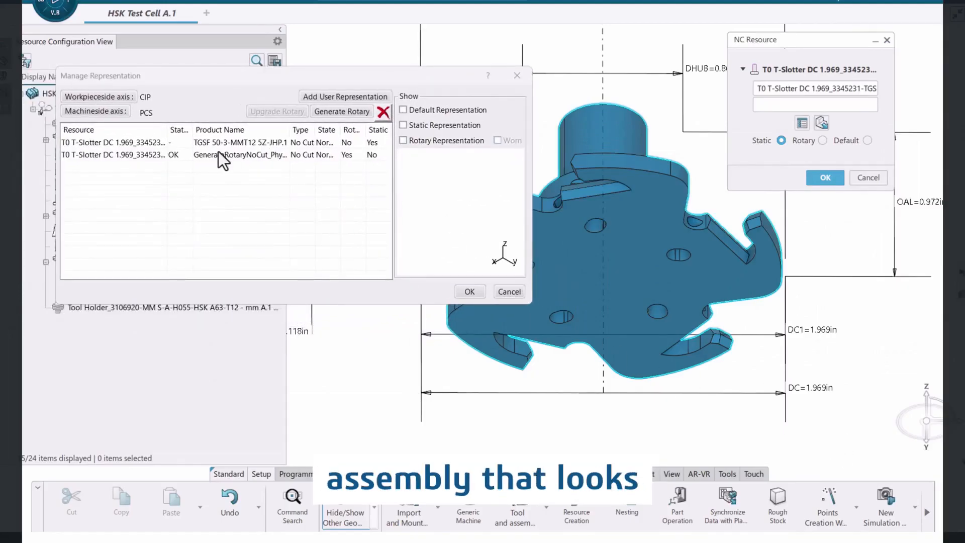
left_click(115, 143)
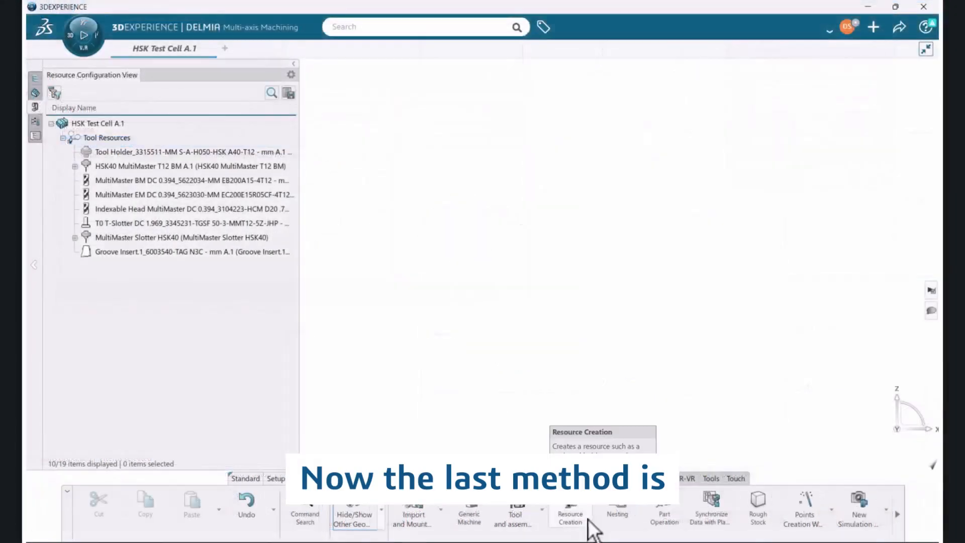
Browse the ISCAR online catalog's tooling systems for the MULTI-MASTER milling head
left_click(568, 509)
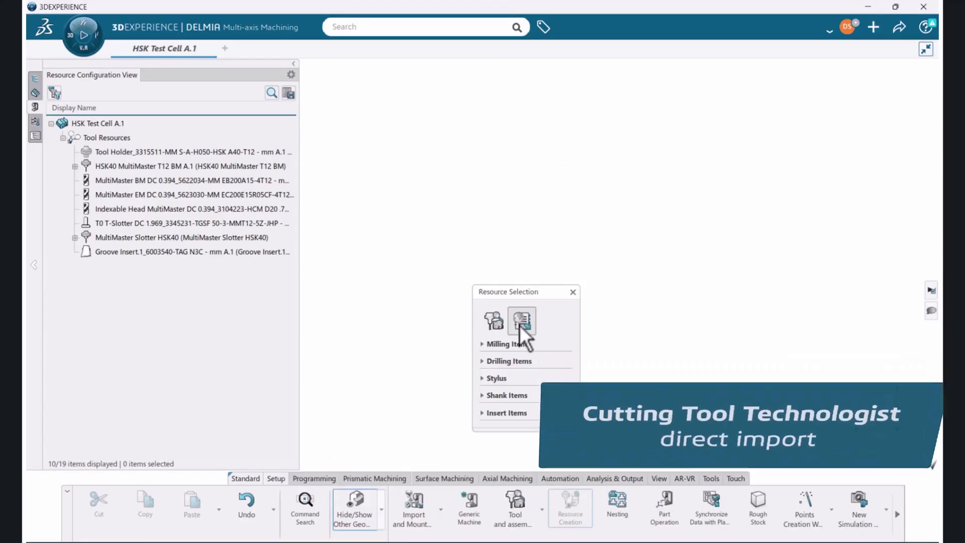
left_click(520, 320)
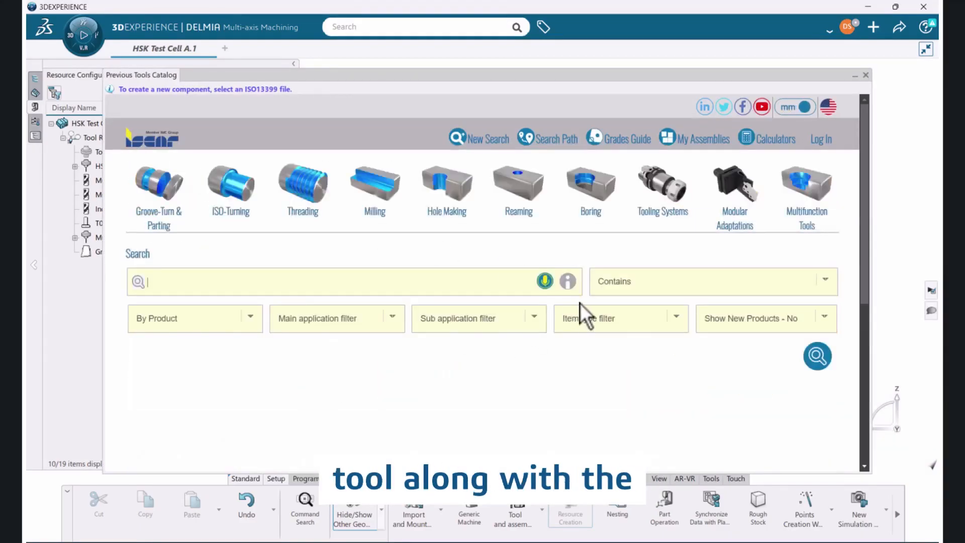
left_click(662, 191)
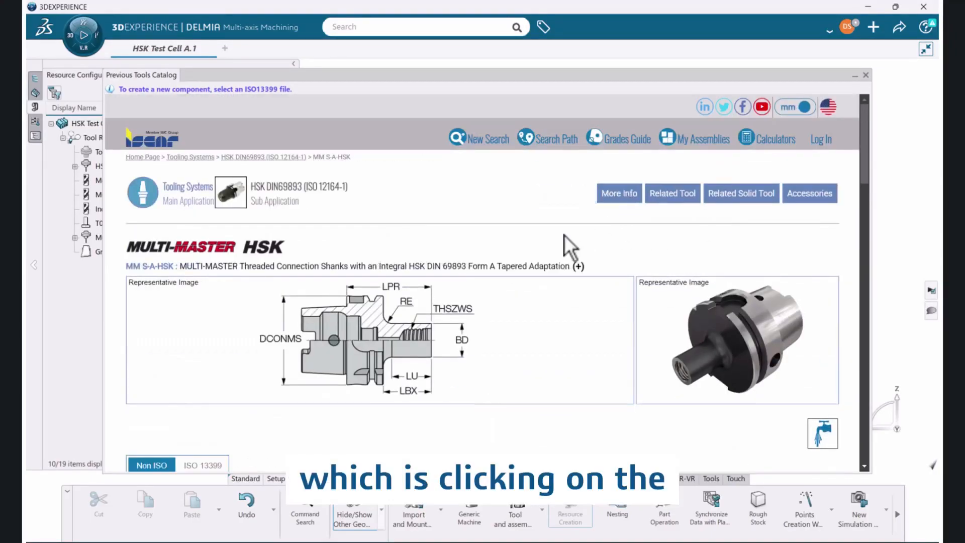
scroll("down", 3)
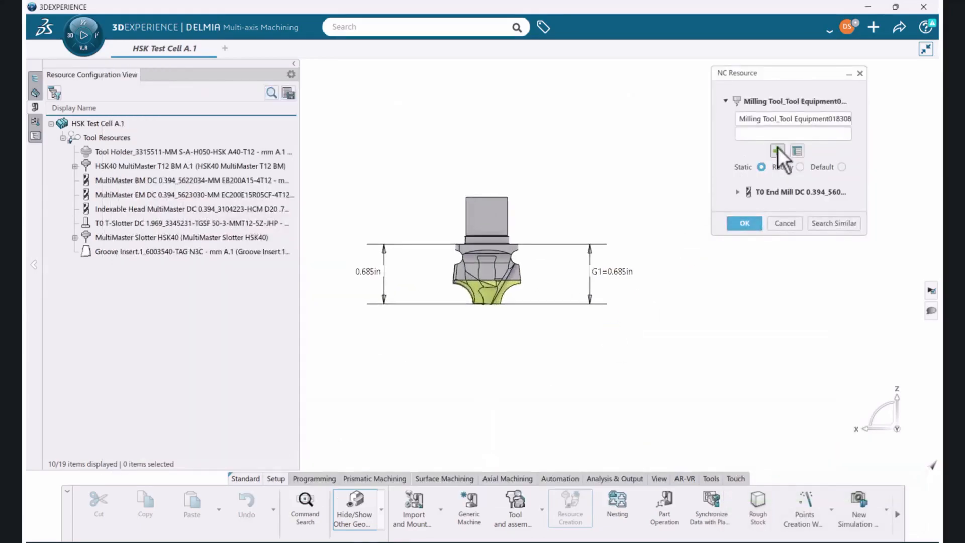
Add a matching HSK A63 holder above the end mill and confirm the imported assembly
left_click(777, 151)
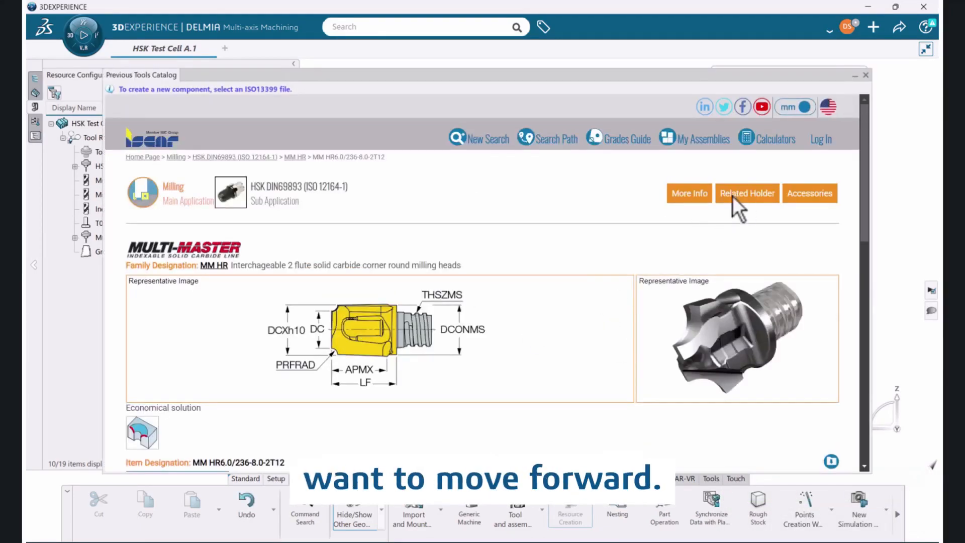
left_click(747, 192)
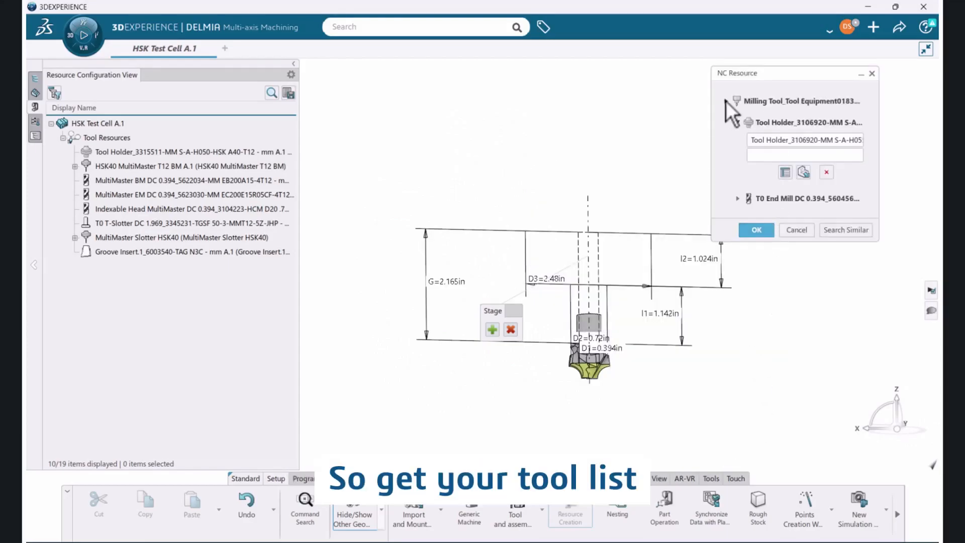
left_click(756, 229)
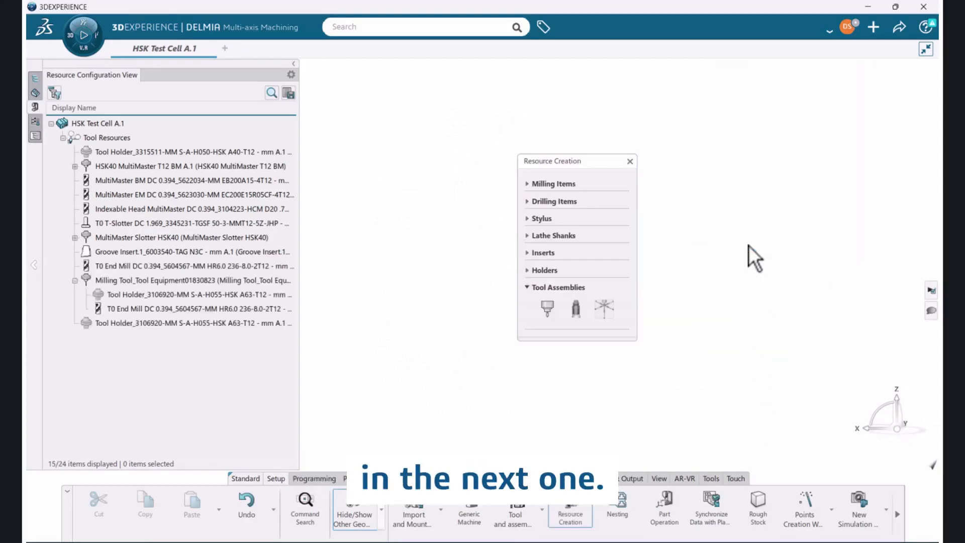